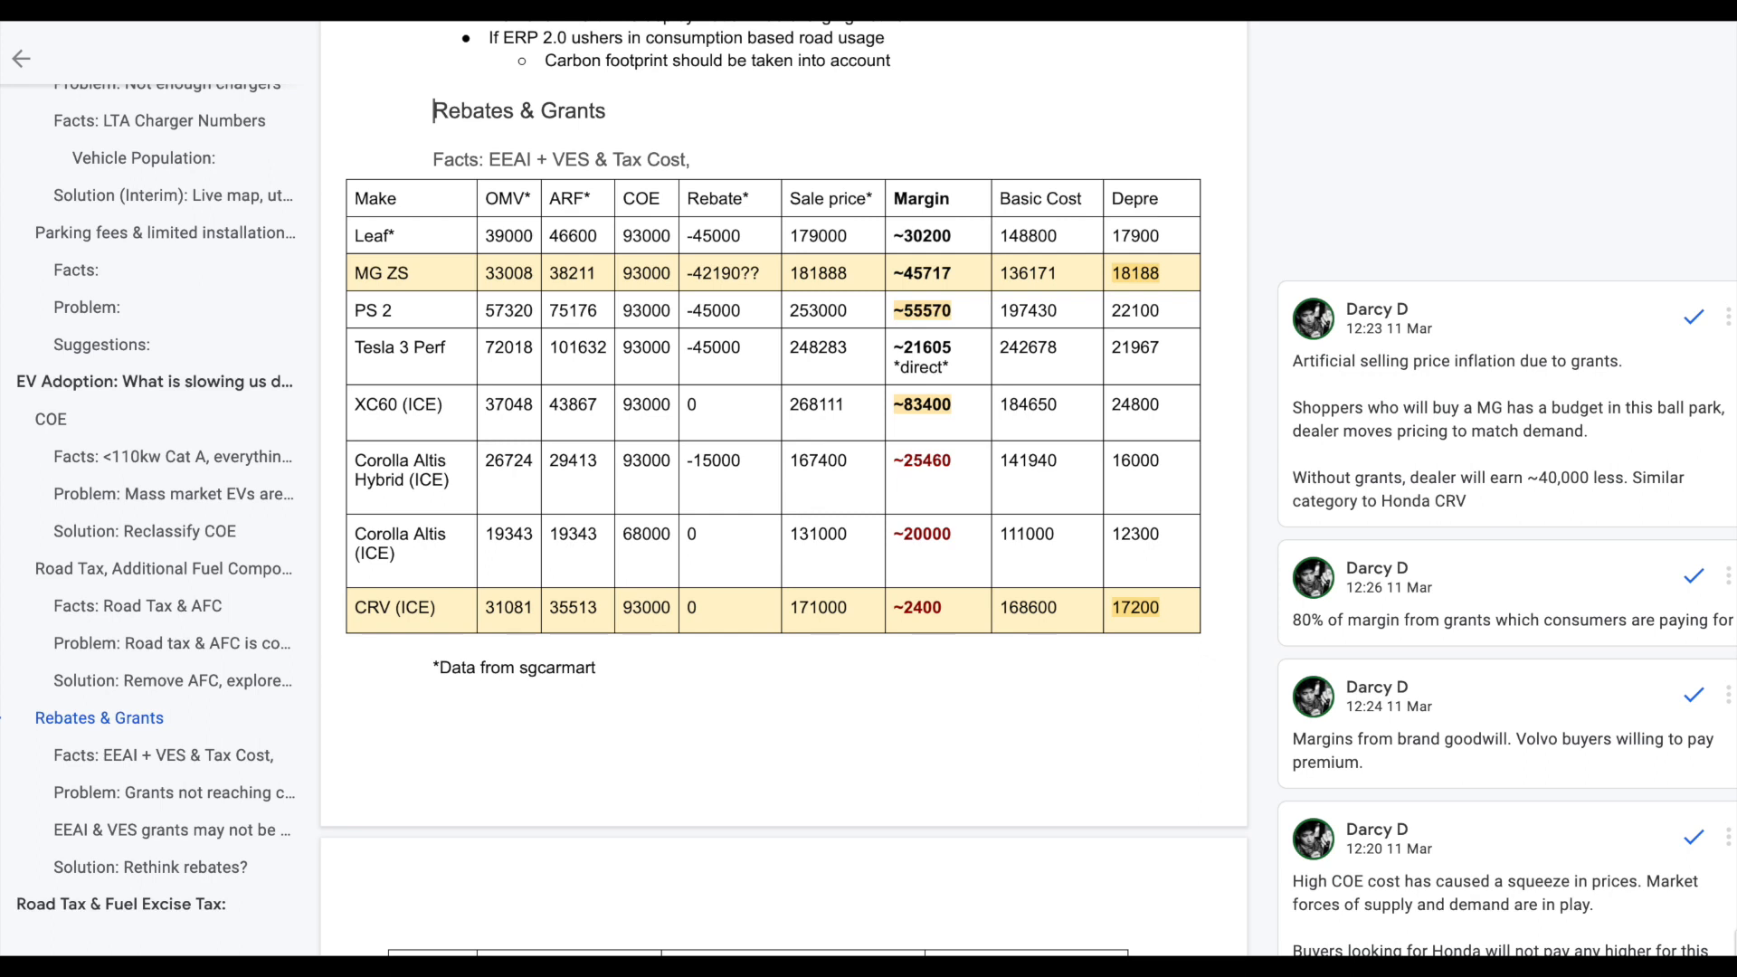
{"action": "scroll", "scroll_direction": "down", "scroll_amount": 3}
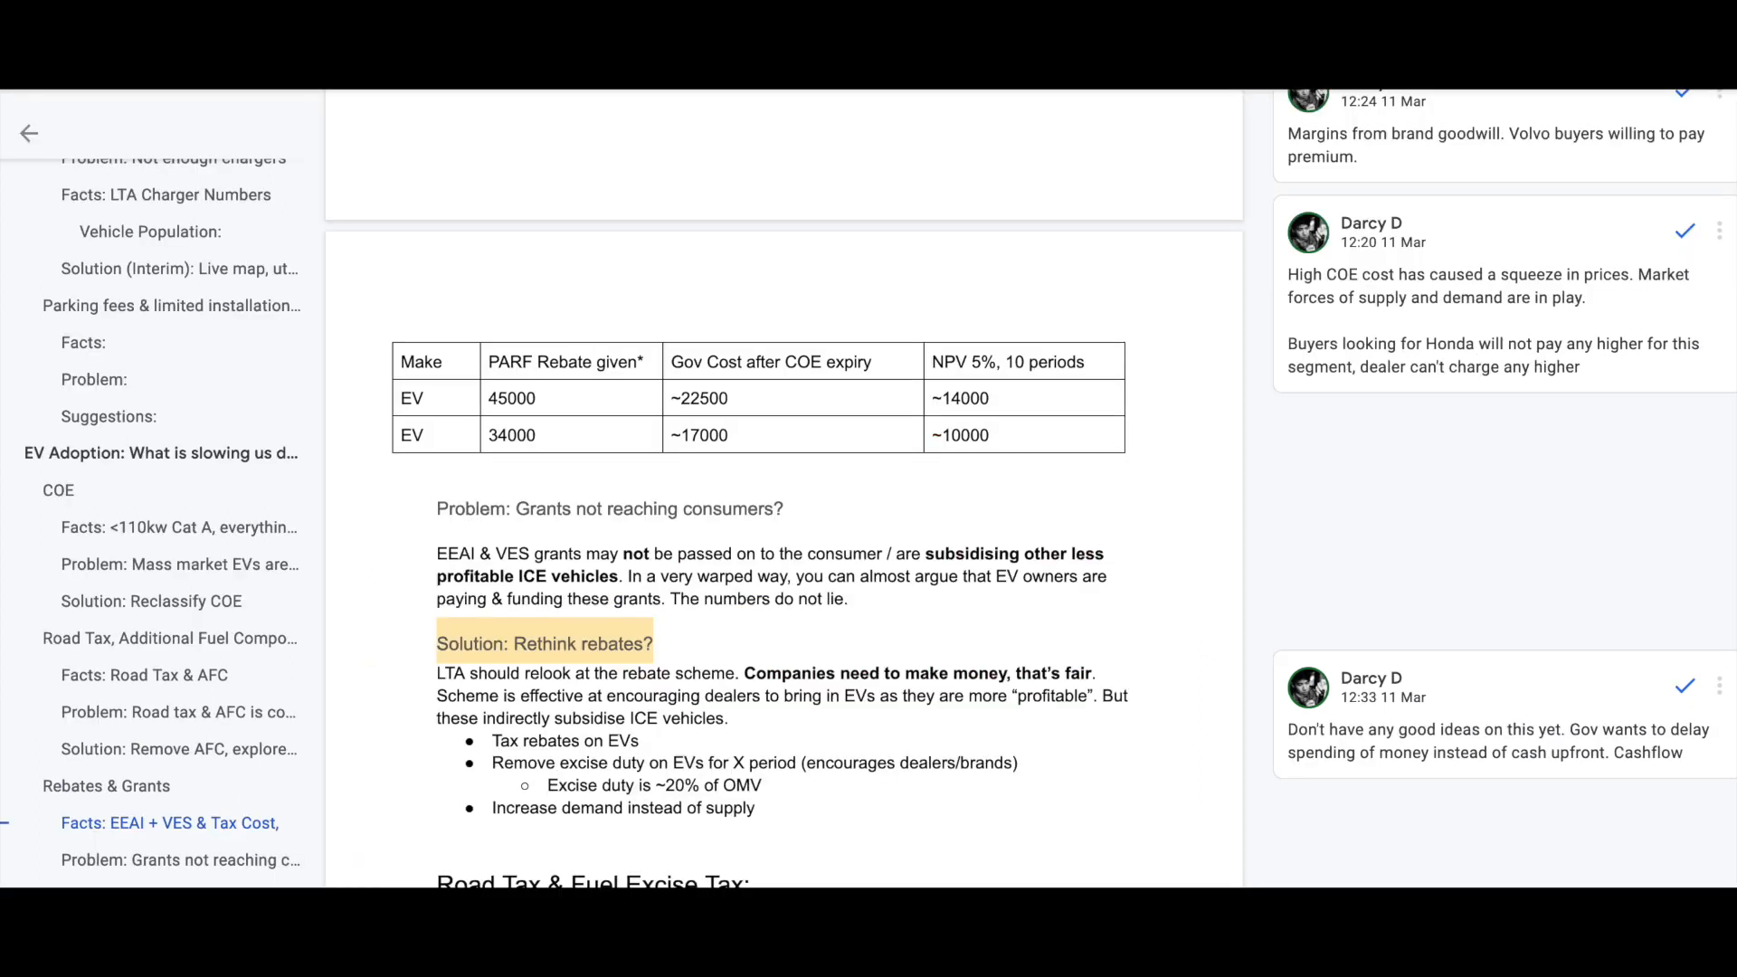